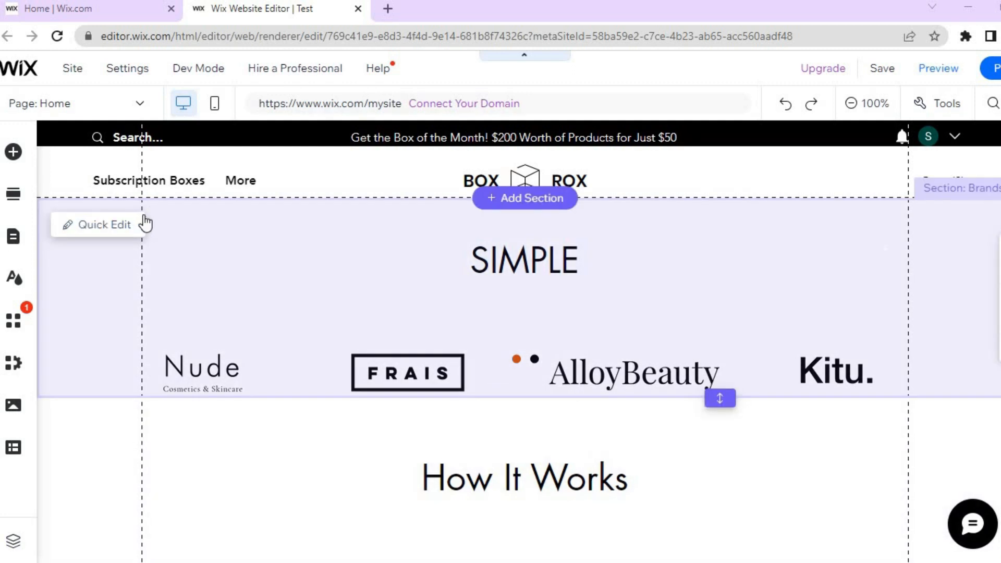
{"action": "mouse_move", "coordinate": [12, 237]}
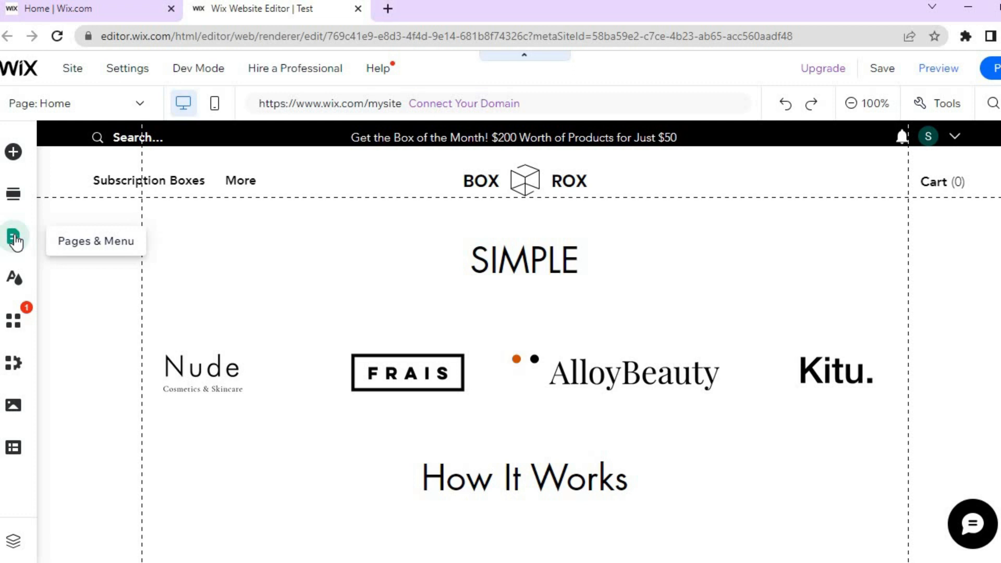
Bring up Pages & Menu to start adding a new About page
{"action": "left_click", "coordinate": [12, 236]}
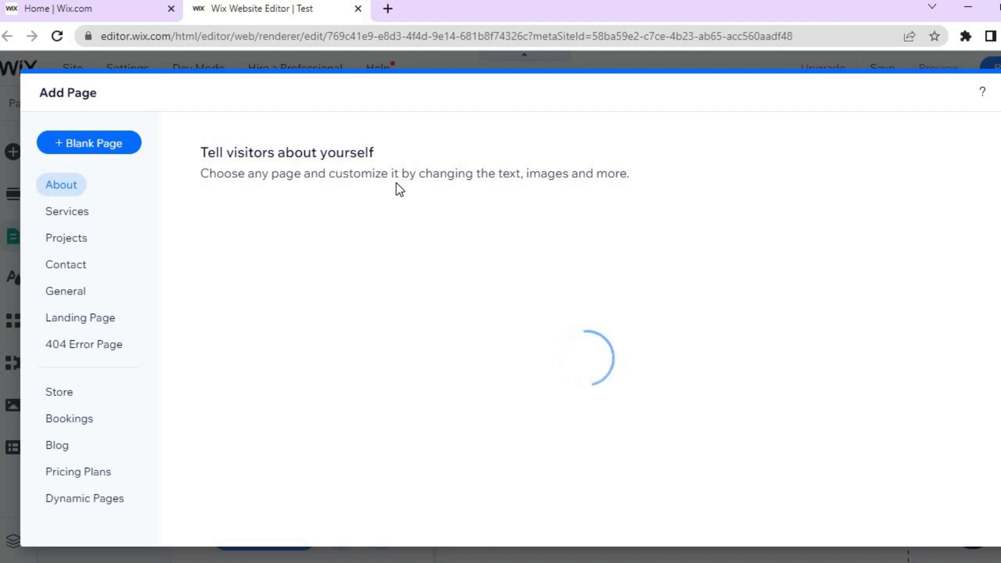
{"action": "mouse_move", "coordinate": [108, 185]}
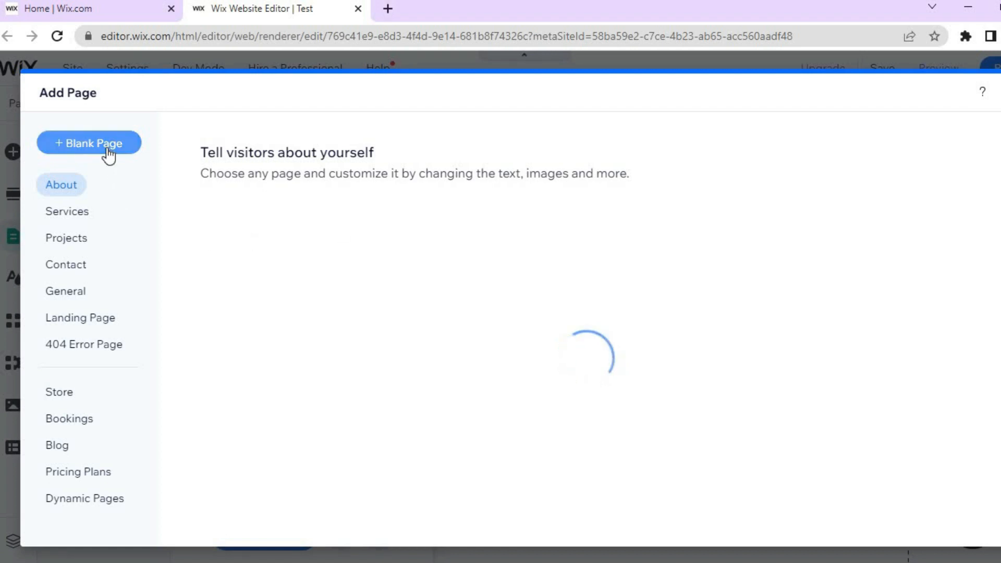
{"action": "mouse_move", "coordinate": [67, 188]}
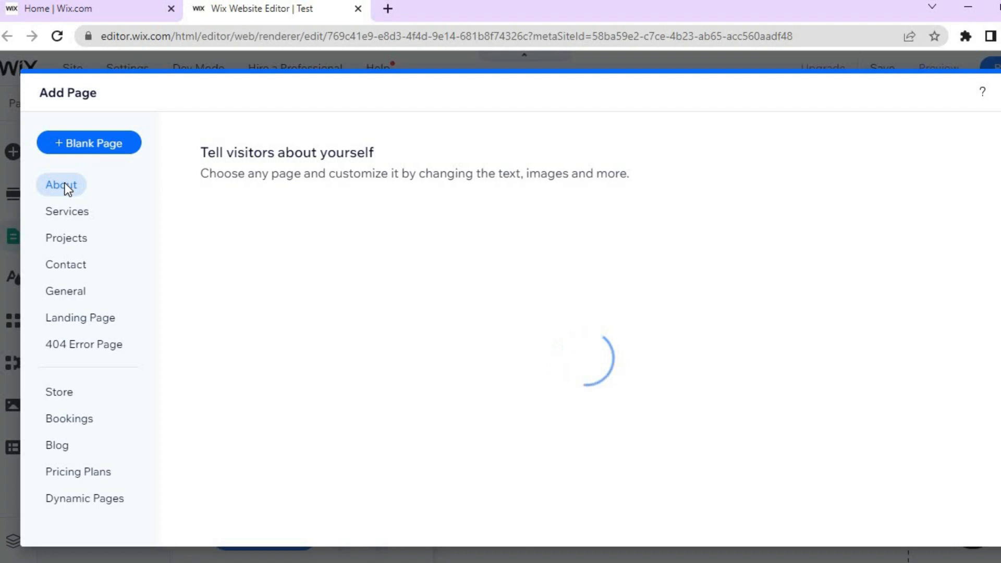
{"action": "mouse_move", "coordinate": [443, 262]}
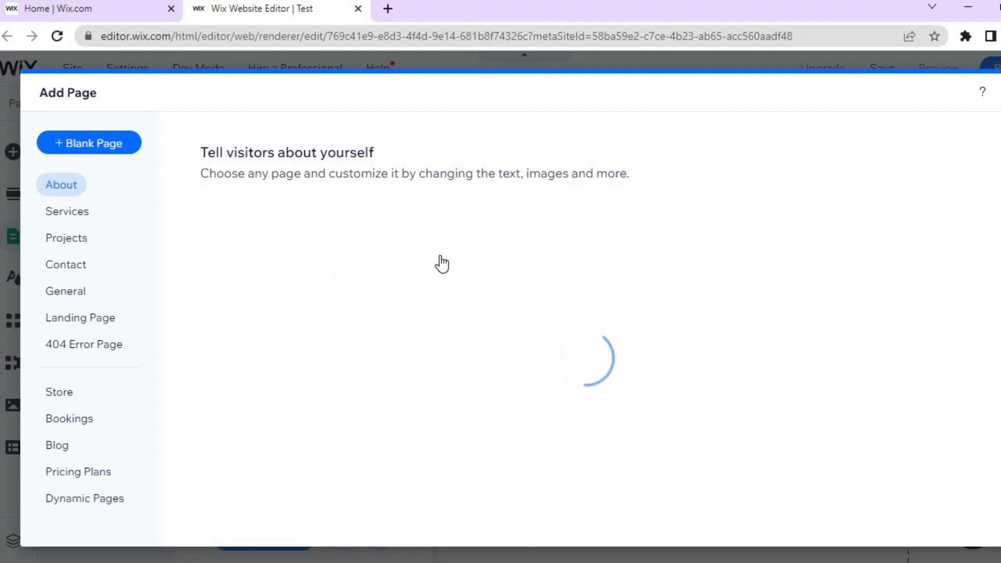
{"action": "mouse_move", "coordinate": [421, 300]}
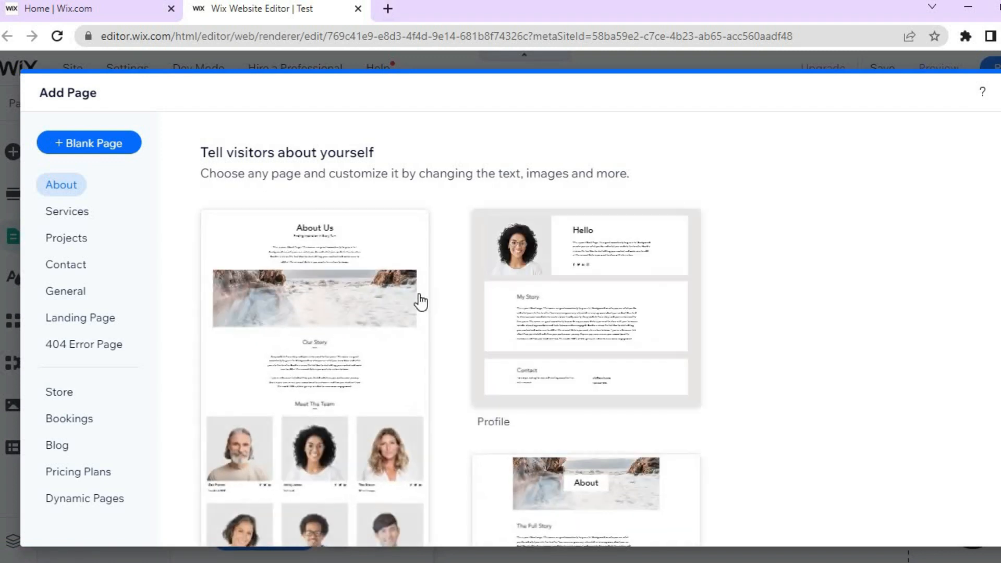
{"action": "mouse_move", "coordinate": [583, 304]}
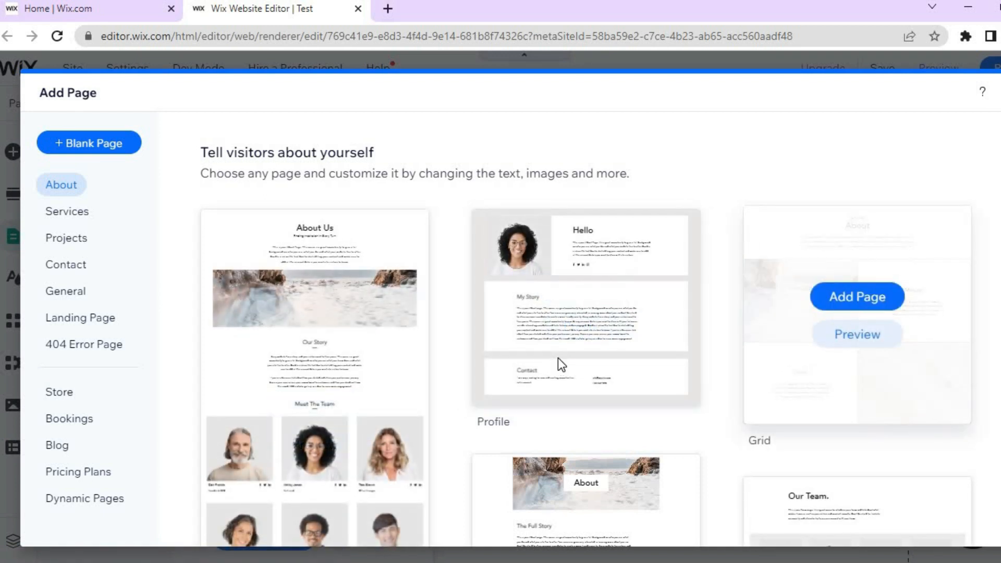
{"action": "mouse_move", "coordinate": [679, 297]}
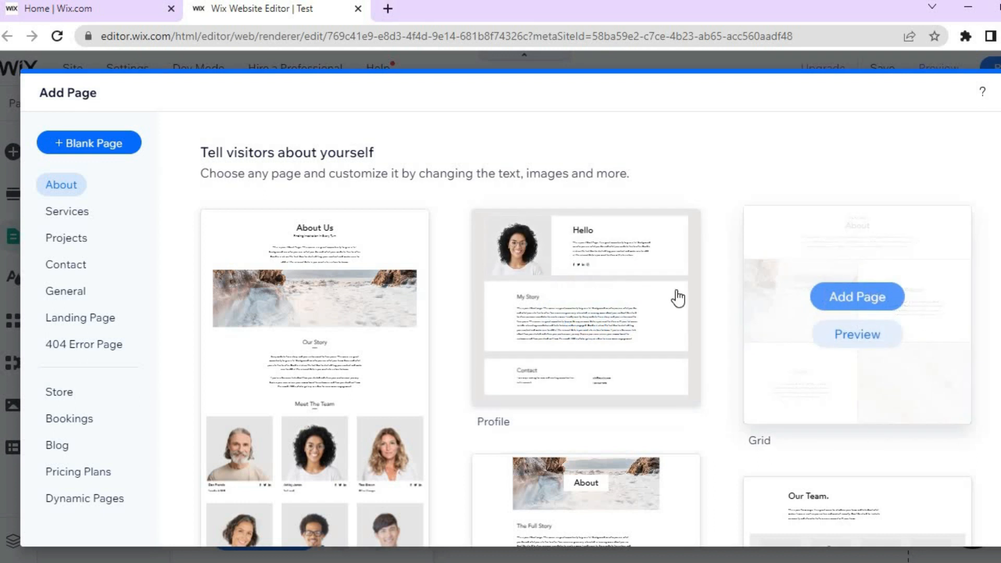
{"action": "mouse_move", "coordinate": [584, 290]}
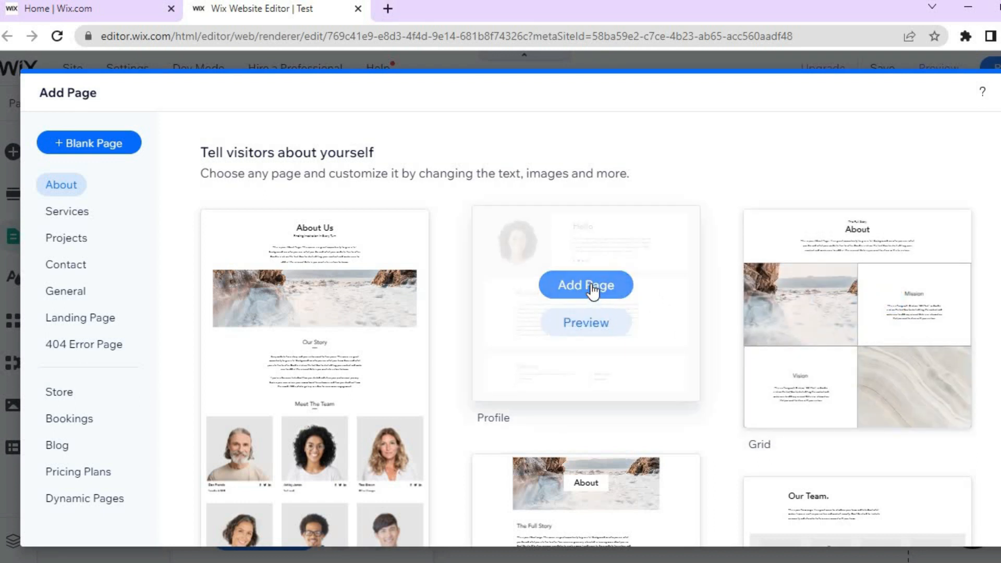
Add a page from the Profile template and rename it 'About US'
{"action": "left_click", "coordinate": [584, 285]}
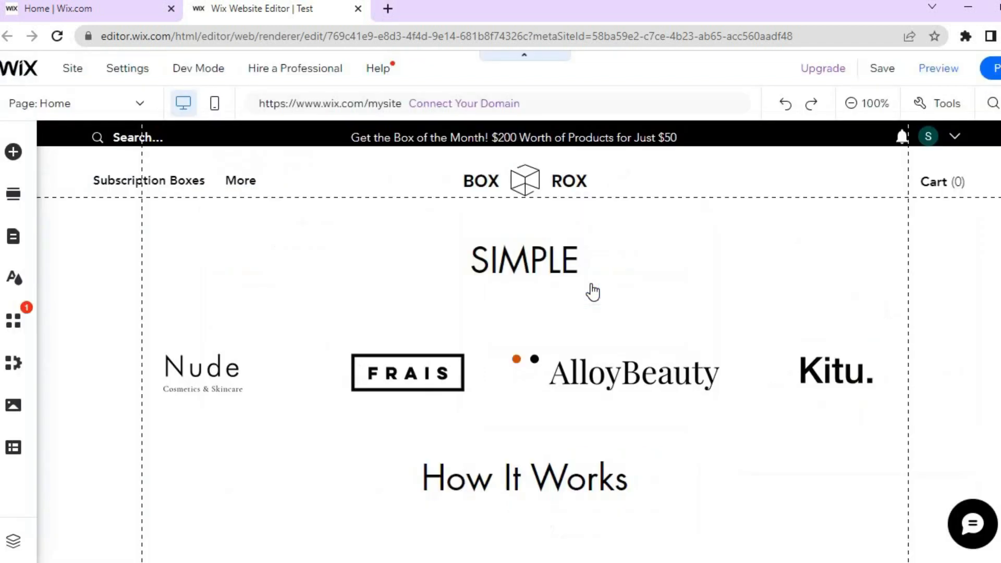
{"action": "mouse_move", "coordinate": [593, 287]}
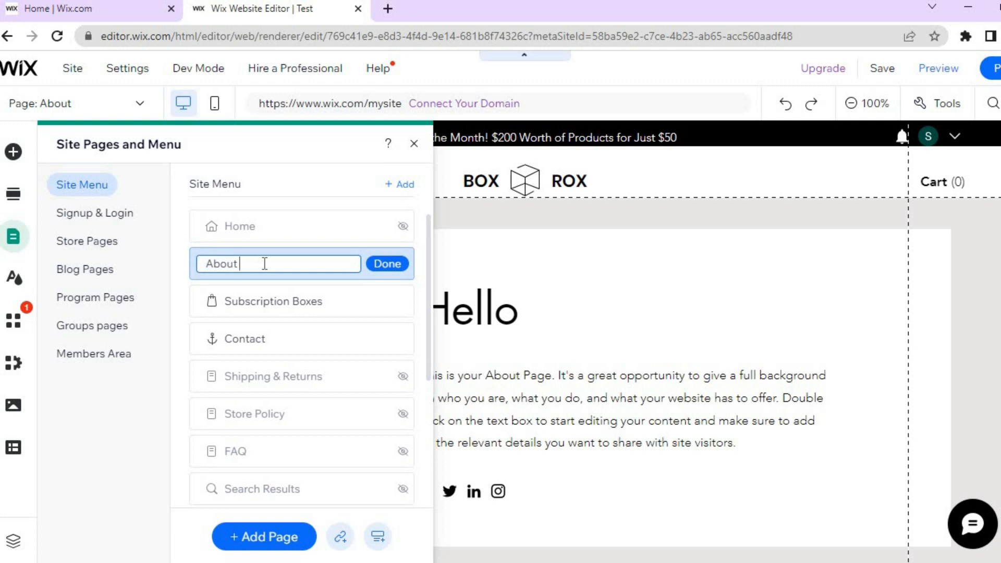
{"action": "type", "text": "US"}
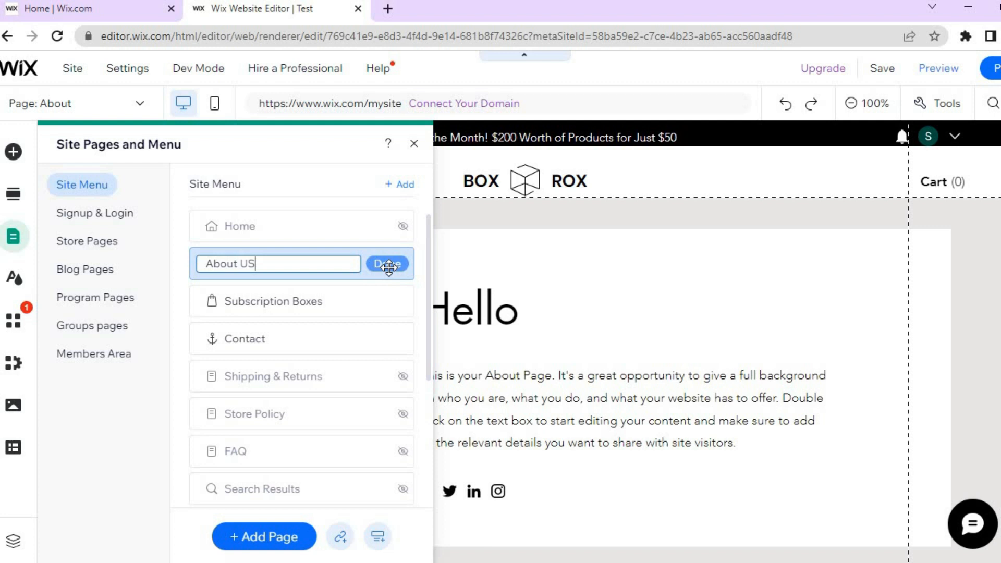
{"action": "left_click", "coordinate": [387, 264]}
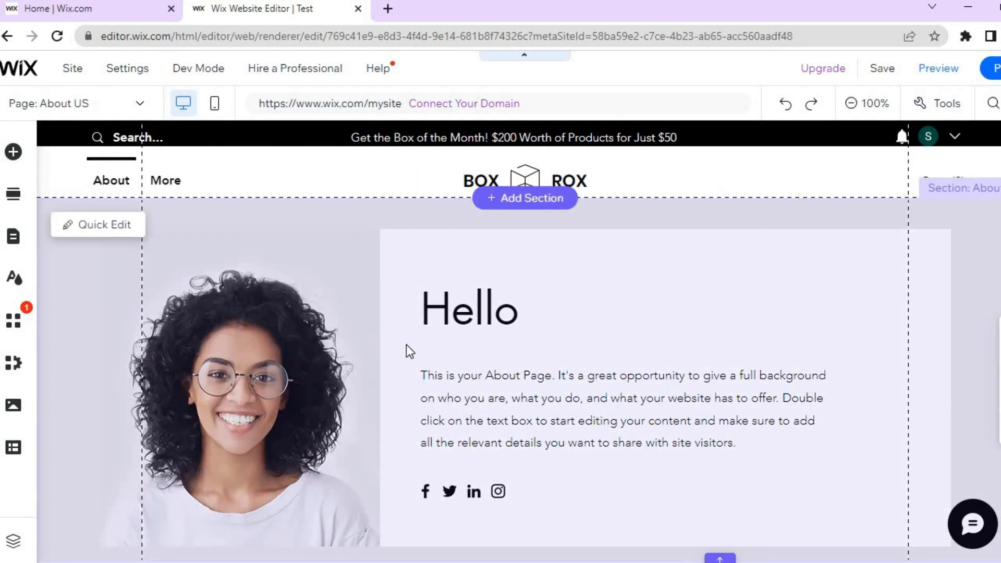
{"action": "mouse_move", "coordinate": [296, 386]}
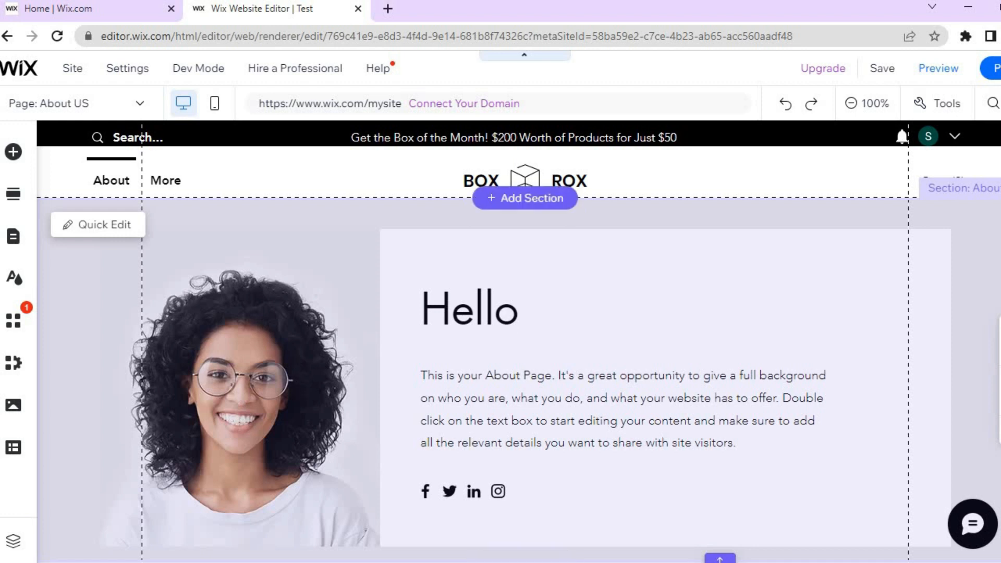
Select the top Hello profile section with the photo on About US
{"action": "scroll", "scroll_direction": "down", "scroll_amount": 3}
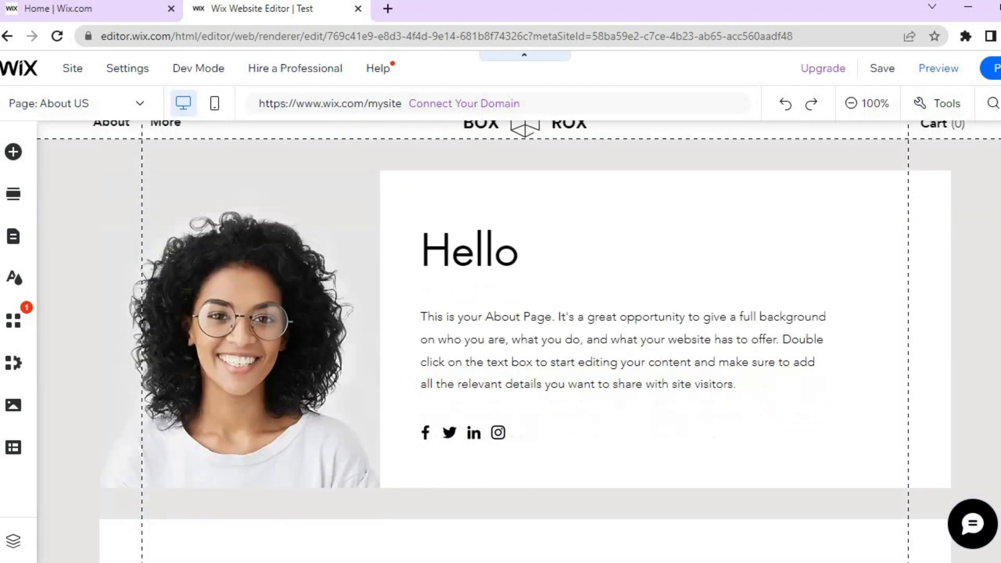
{"action": "left_click", "coordinate": [287, 300]}
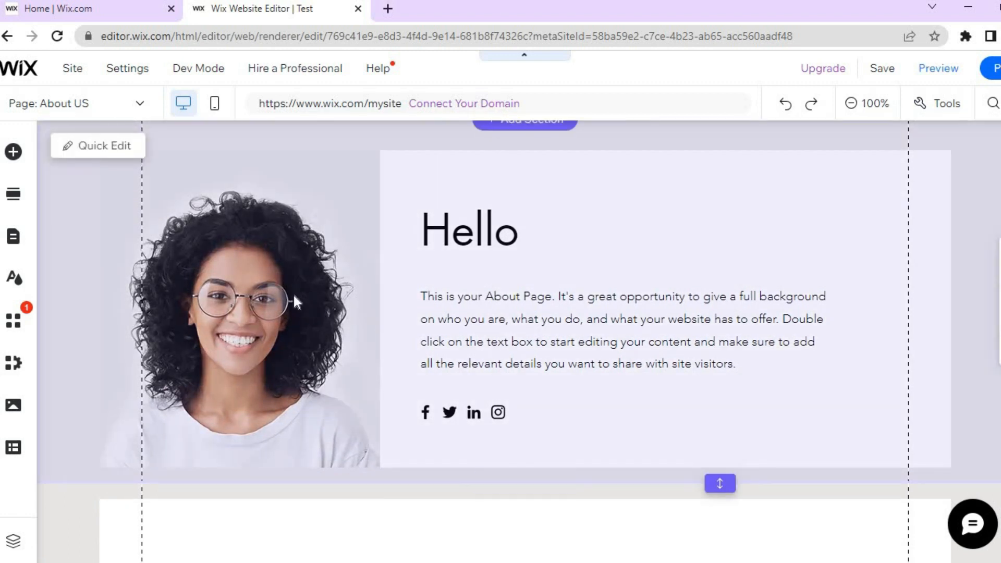
{"action": "left_click", "coordinate": [248, 264]}
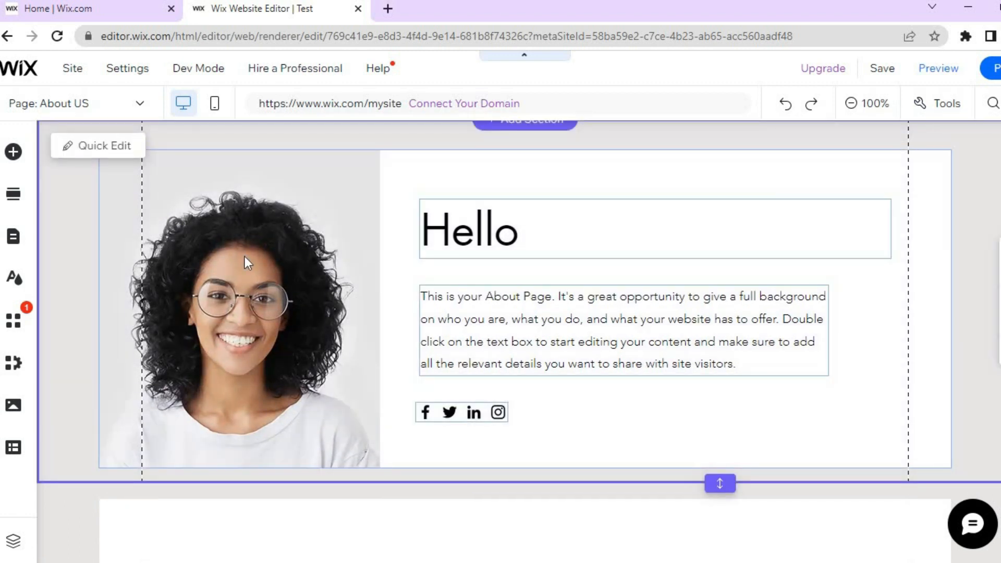
{"action": "mouse_move", "coordinate": [107, 148]}
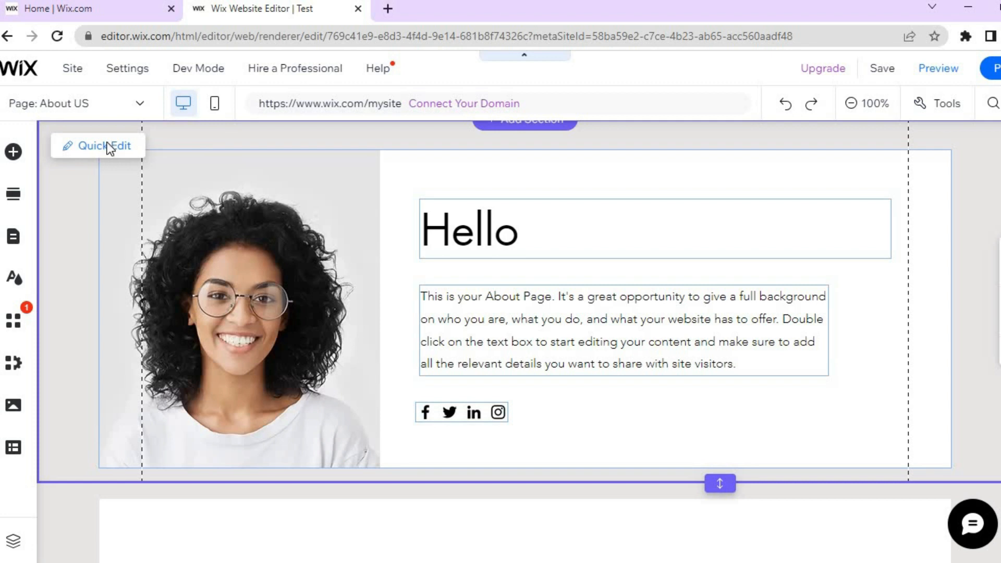
Browse the section's Quick Edit content, including the My Story fields
{"action": "left_click", "coordinate": [97, 145]}
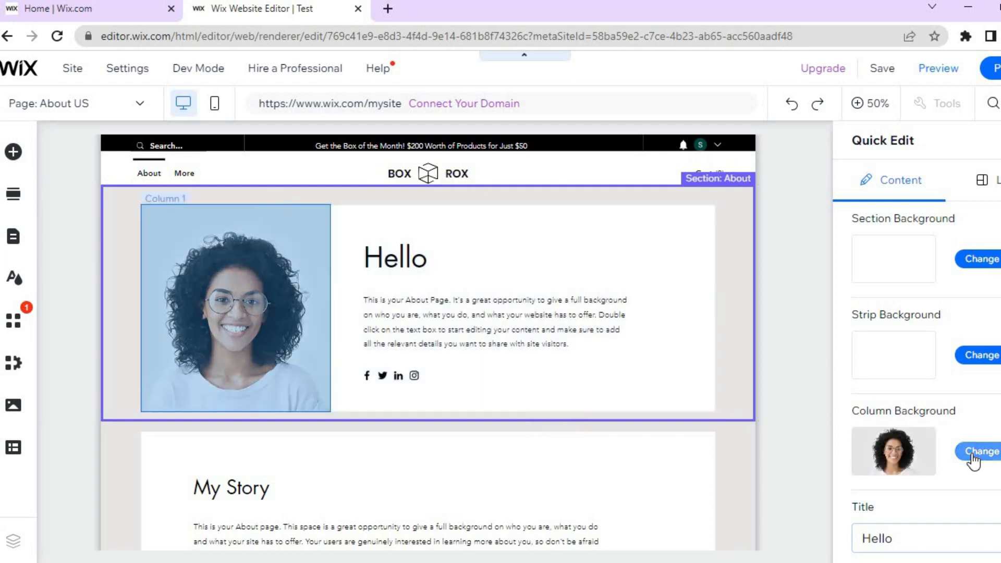
{"action": "mouse_move", "coordinate": [934, 453]}
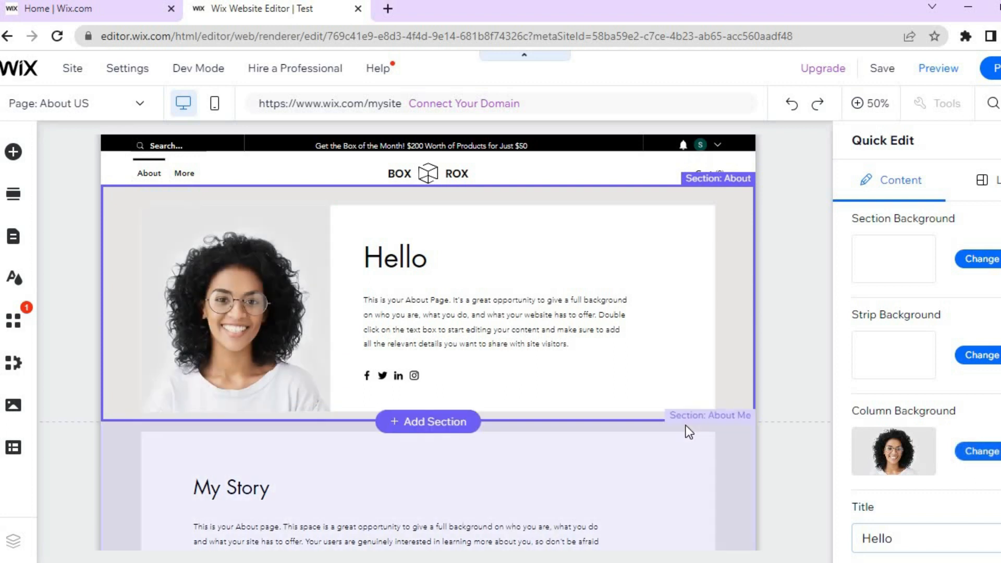
{"action": "mouse_move", "coordinate": [573, 336]}
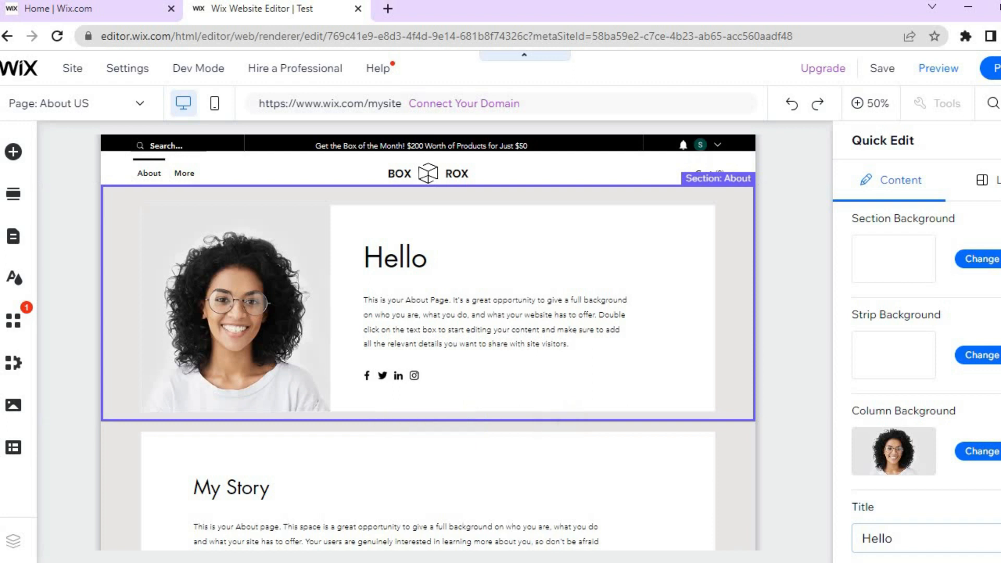
{"action": "scroll", "scroll_direction": "down", "scroll_amount": 3}
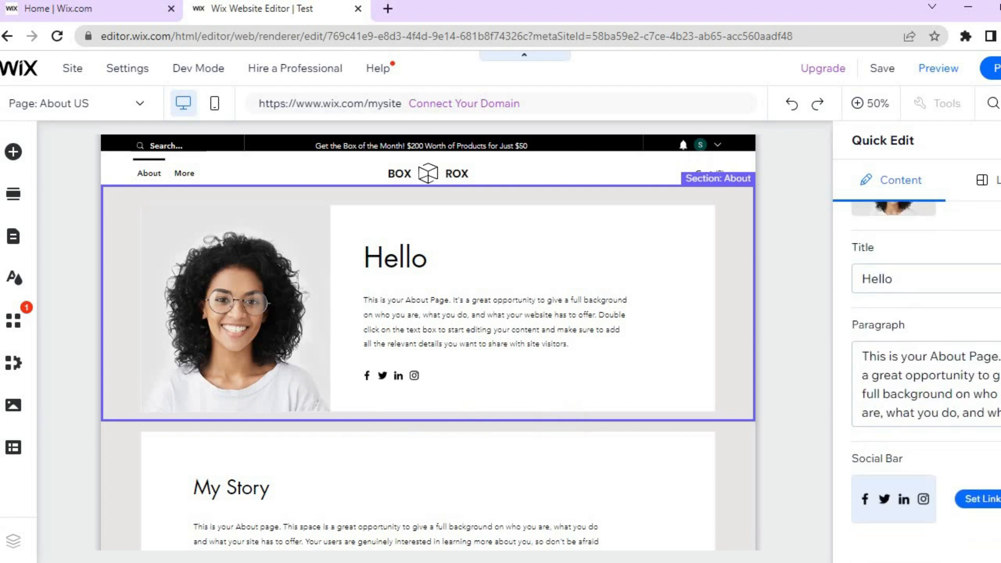
{"action": "left_click", "coordinate": [495, 322]}
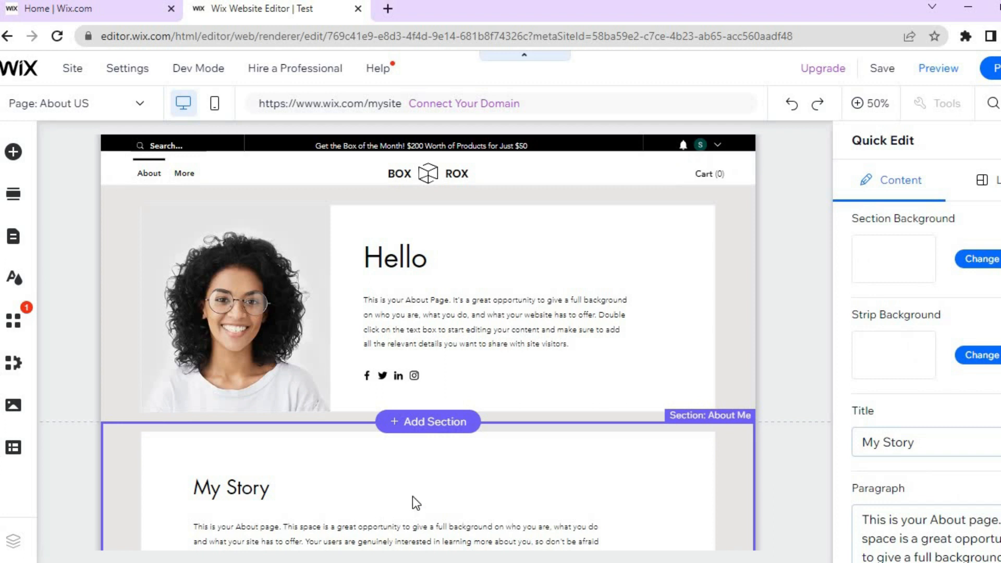
{"action": "mouse_move", "coordinate": [899, 449]}
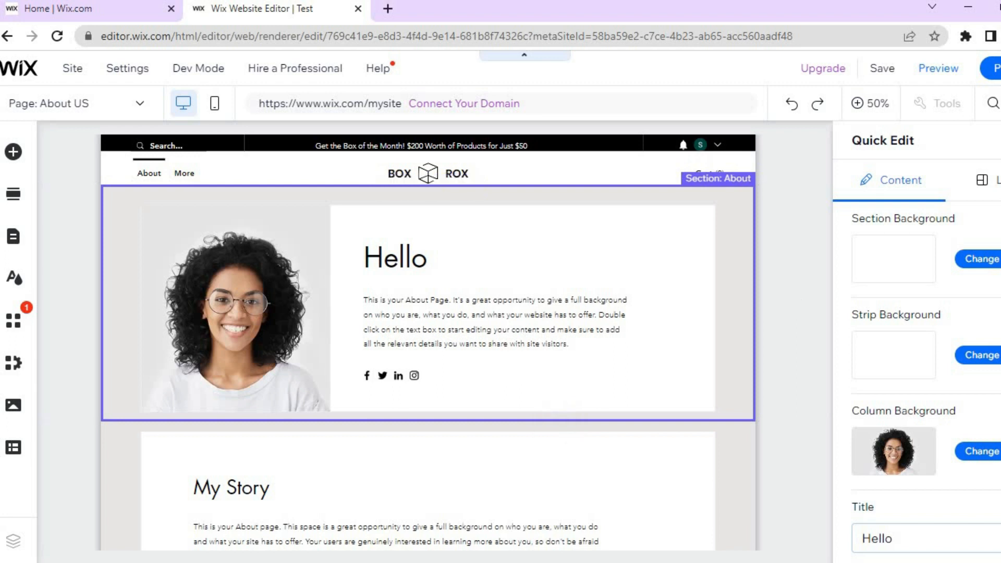
{"action": "scroll", "scroll_direction": "down", "scroll_amount": 3}
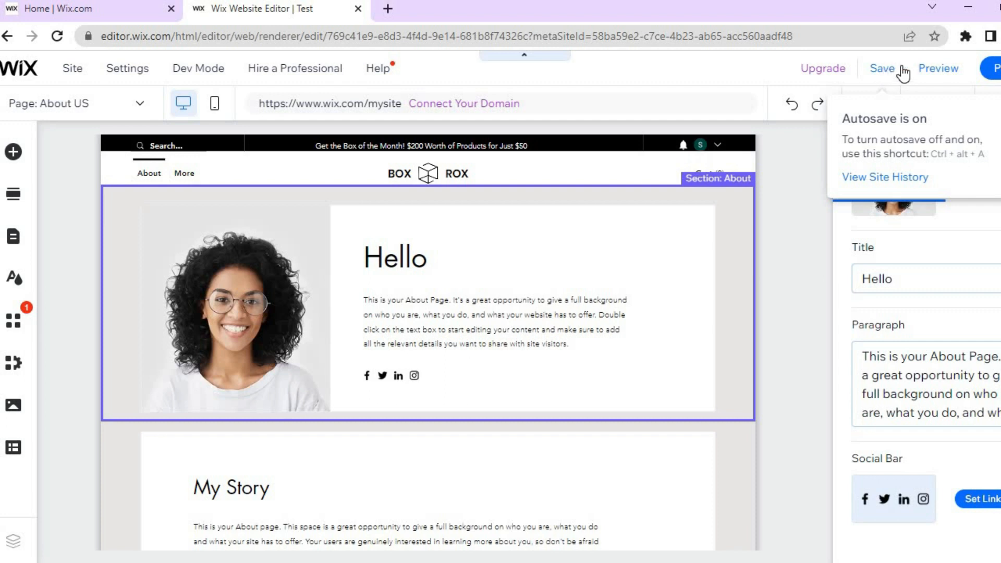
{"action": "mouse_move", "coordinate": [938, 69]}
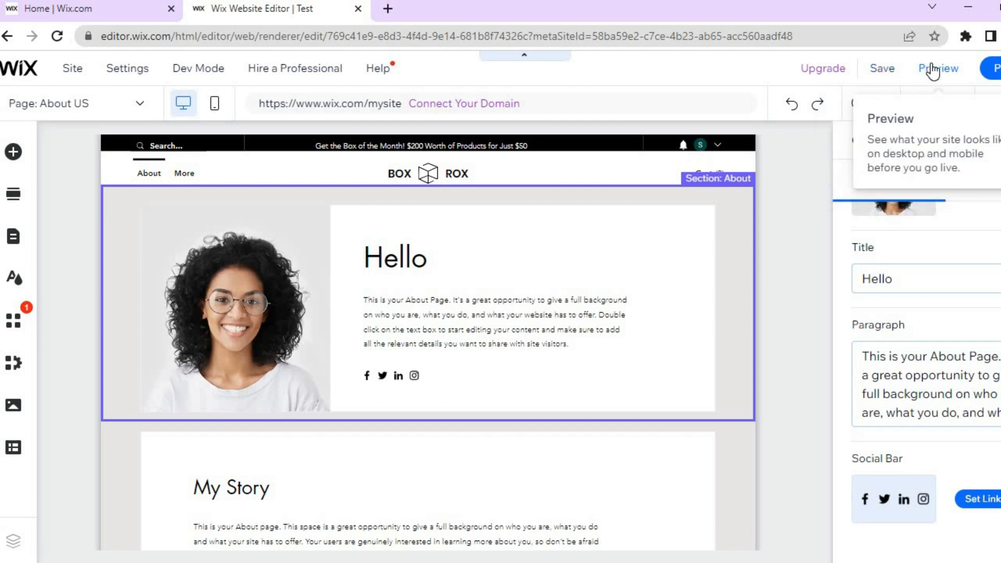
Launch Preview of About US and scroll down through its sections
{"action": "left_click", "coordinate": [937, 68]}
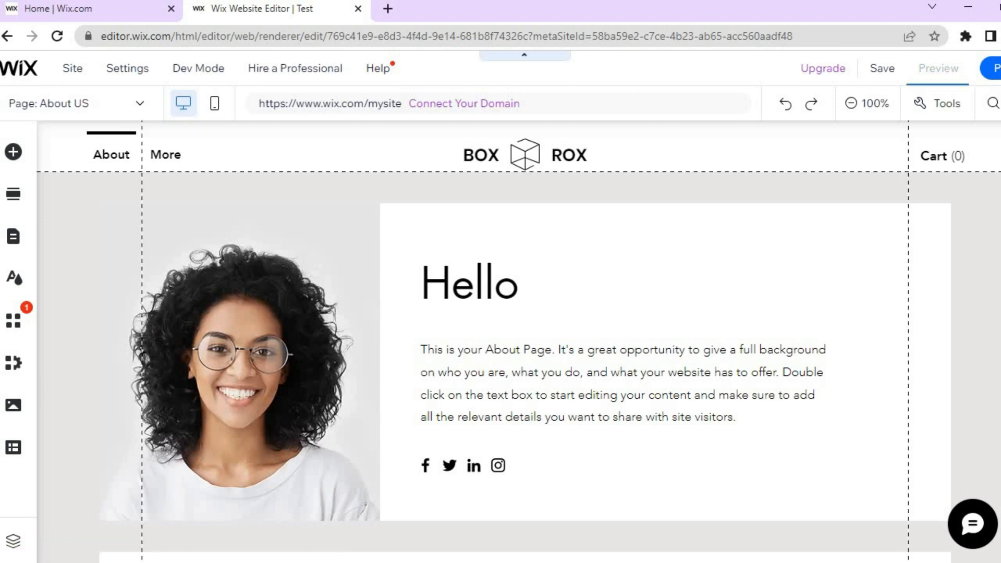
{"action": "scroll", "scroll_direction": "down", "scroll_amount": 3}
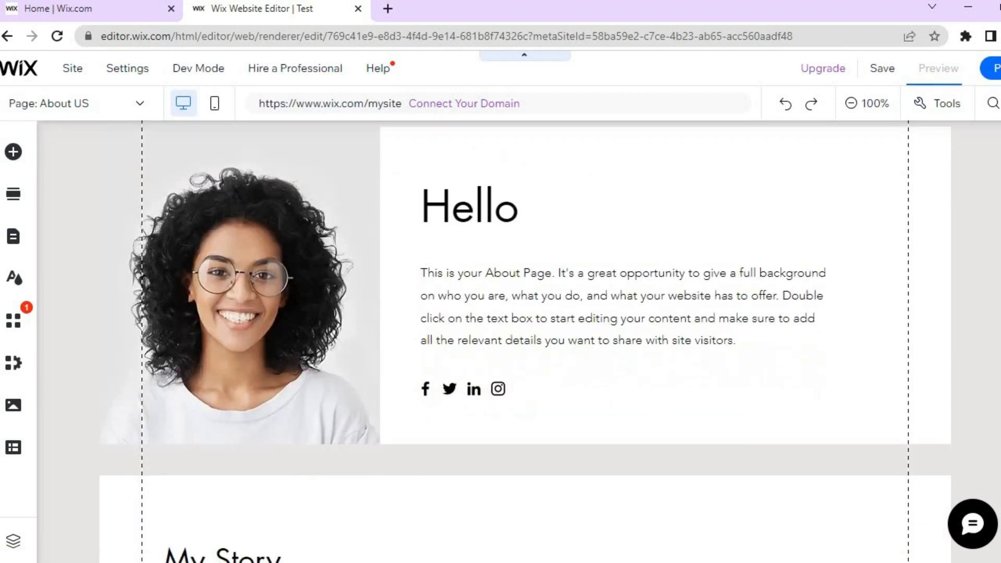
{"action": "scroll", "scroll_direction": "down", "scroll_amount": 3}
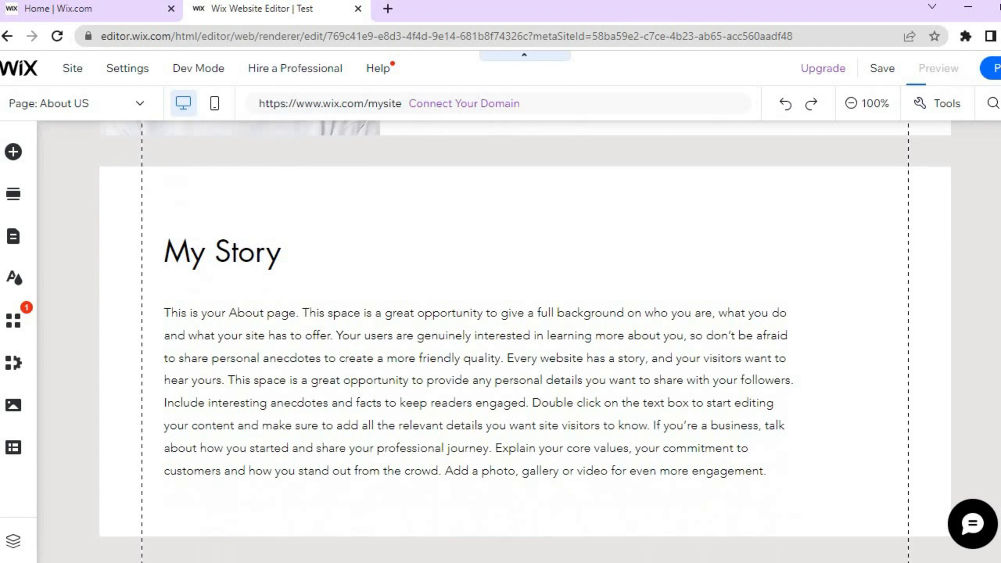
{"action": "scroll", "scroll_direction": "down", "scroll_amount": 3}
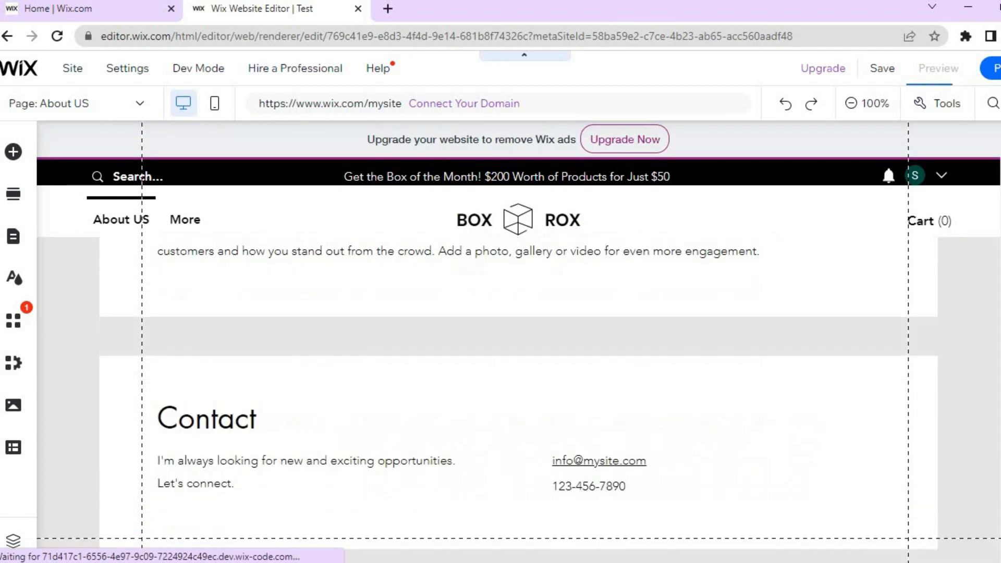
In Preview mode, scroll from Contact back up through My Story and Hello
{"action": "left_click", "coordinate": [938, 68]}
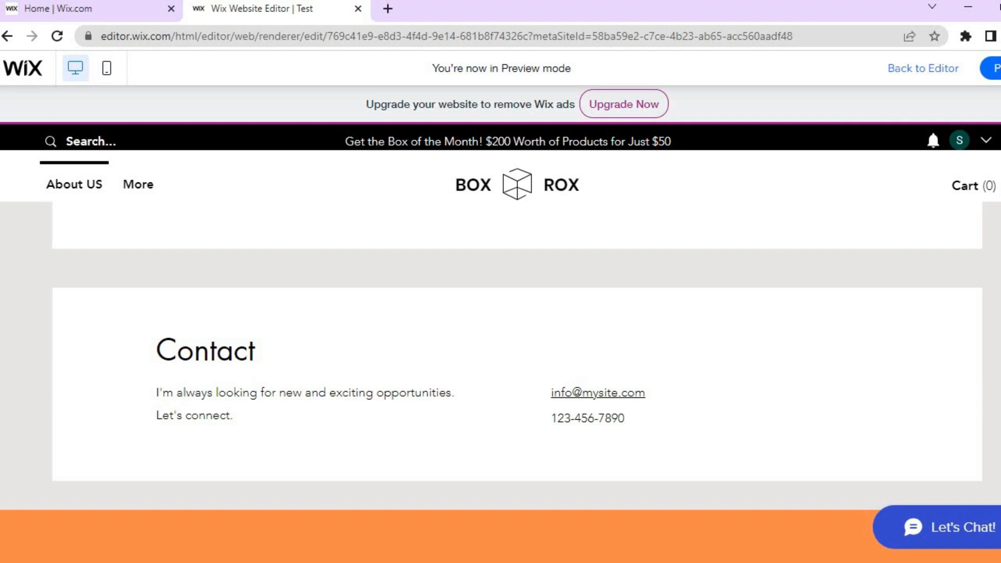
{"action": "scroll", "scroll_direction": "up", "scroll_amount": 3}
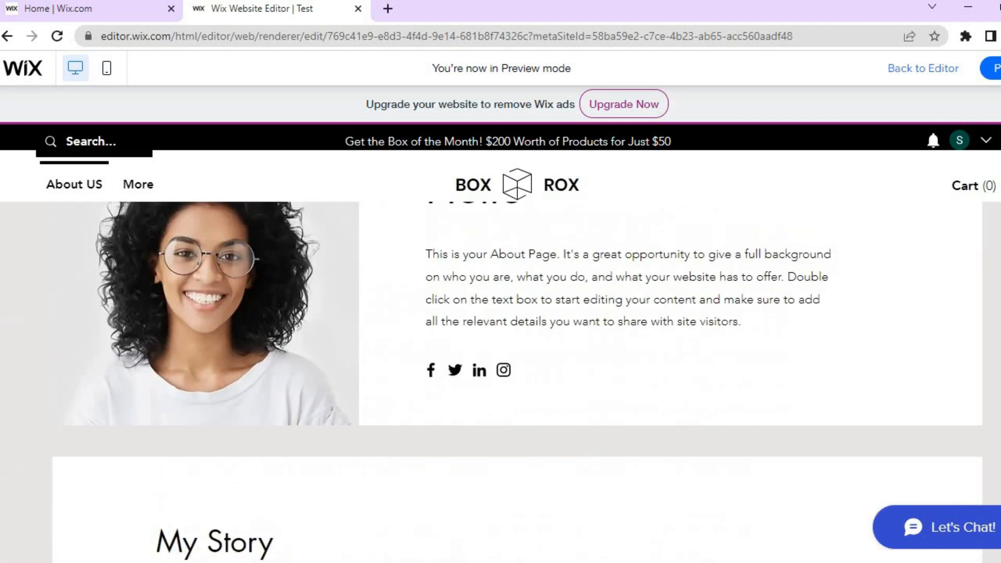
{"action": "mouse_move", "coordinate": [999, 68]}
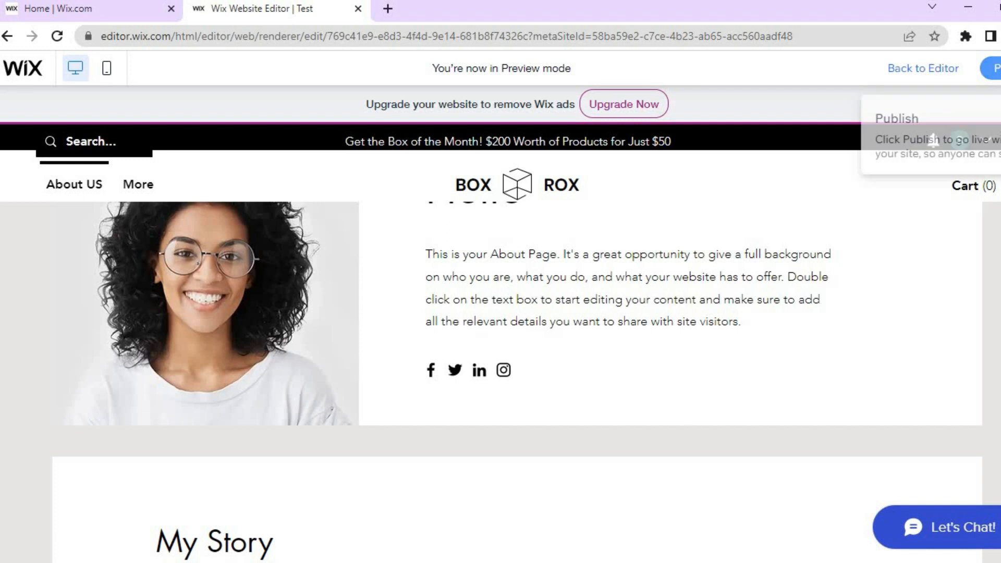